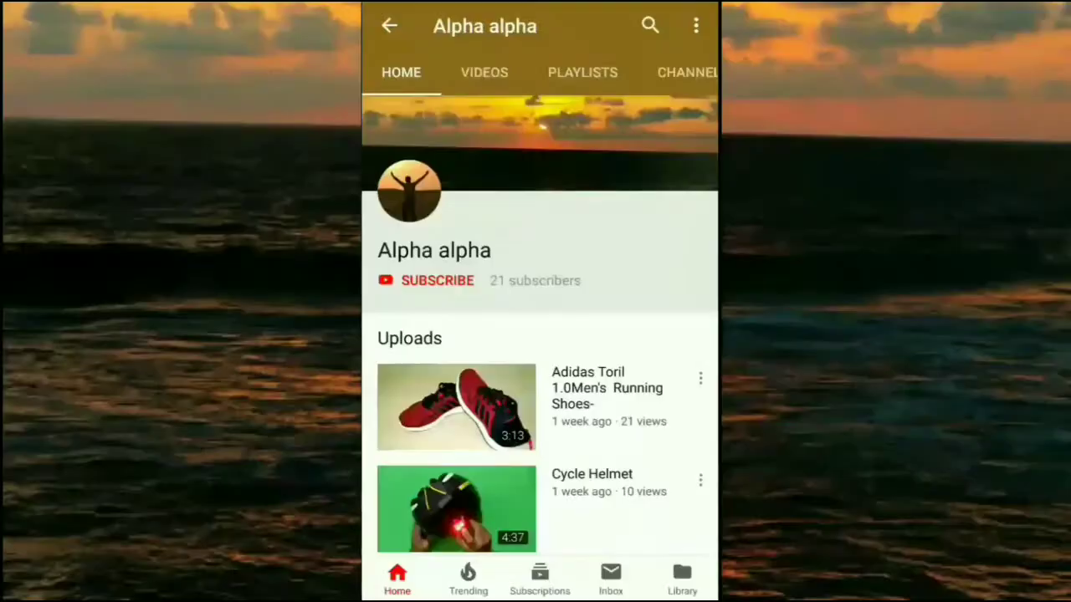
Subscribe to the Alpha alpha channel so its button reads SUBSCRIBED
click(436, 281)
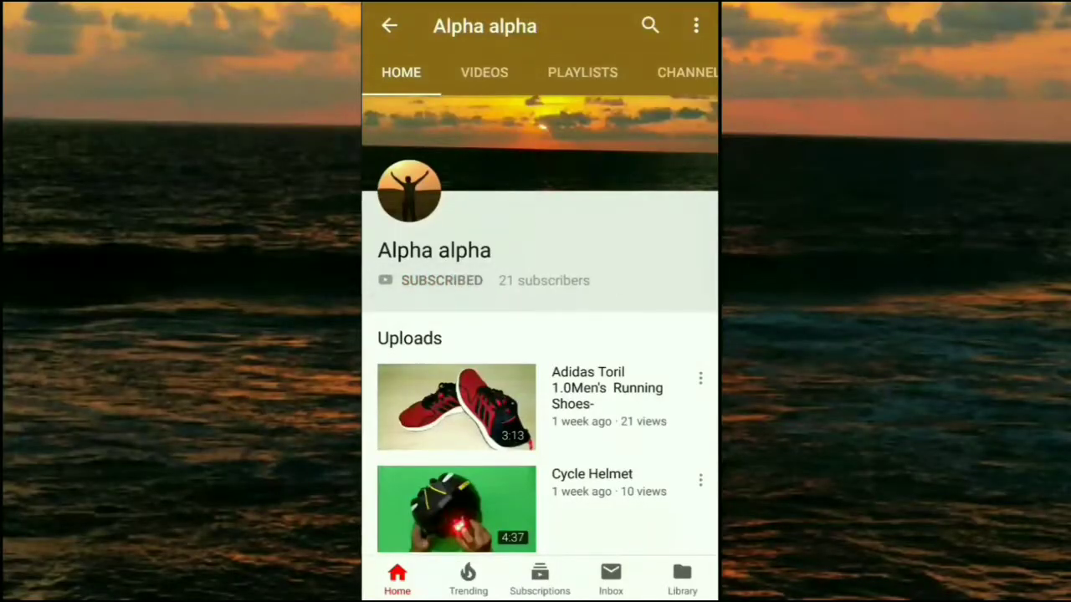